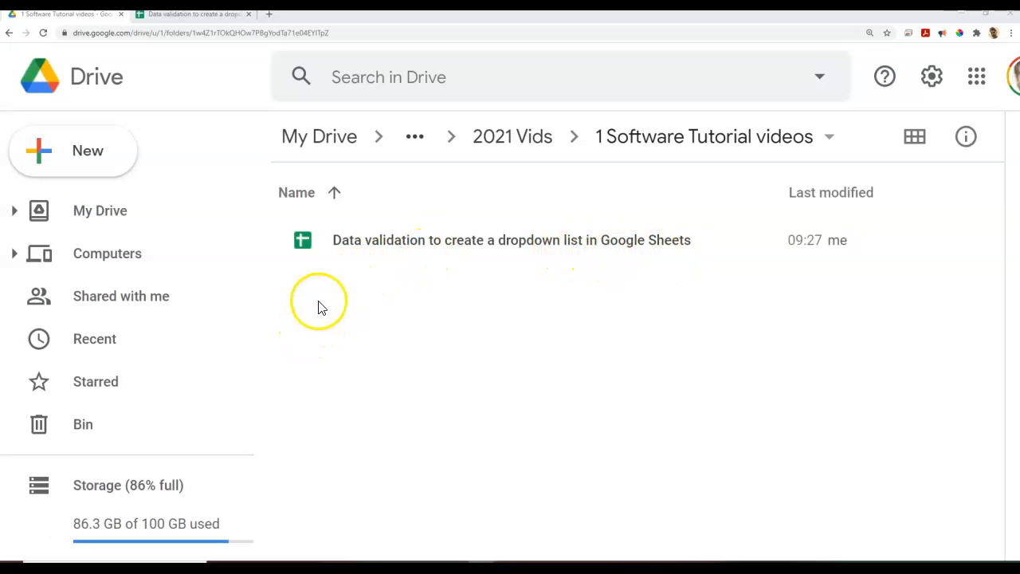
{"action": "mouse_move", "coordinate": [66, 135]}
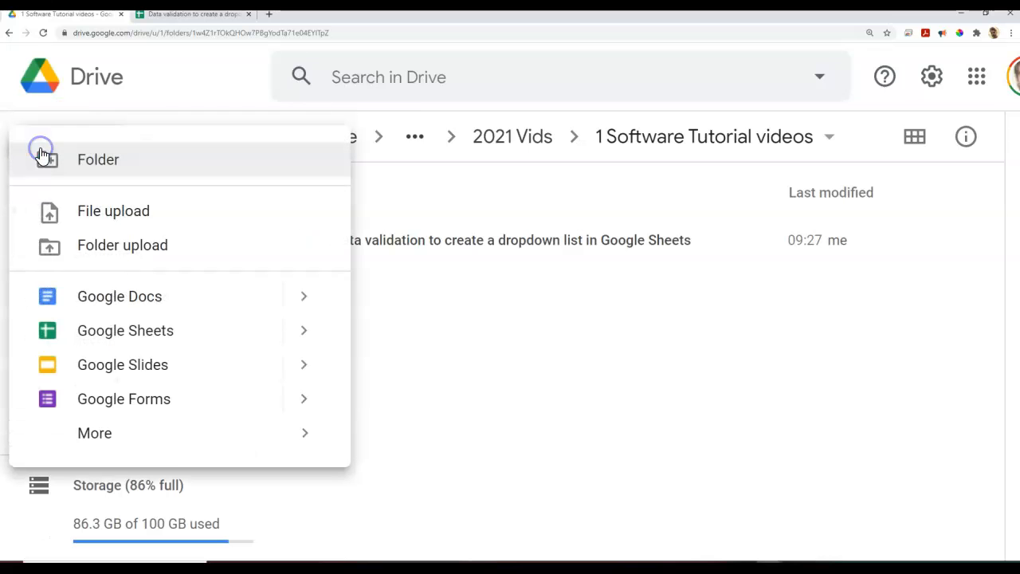
{"action": "mouse_move", "coordinate": [145, 330]}
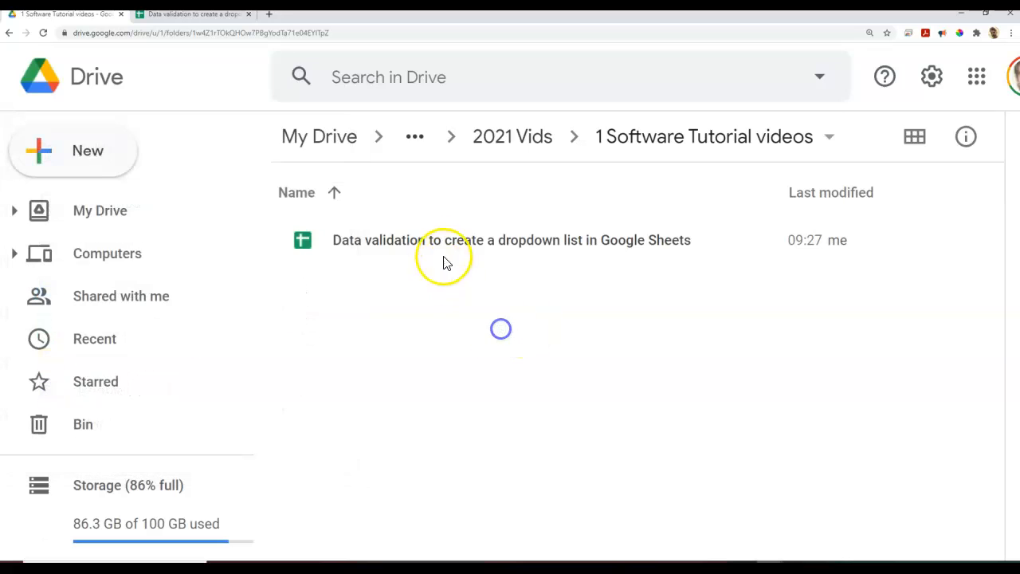
{"action": "mouse_move", "coordinate": [391, 244]}
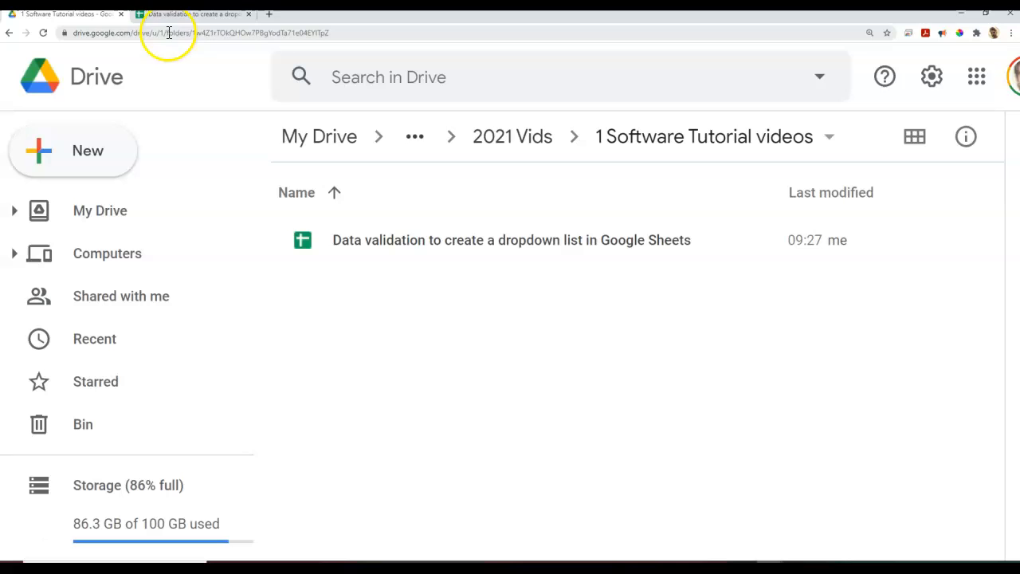
{"action": "mouse_move", "coordinate": [191, 13]}
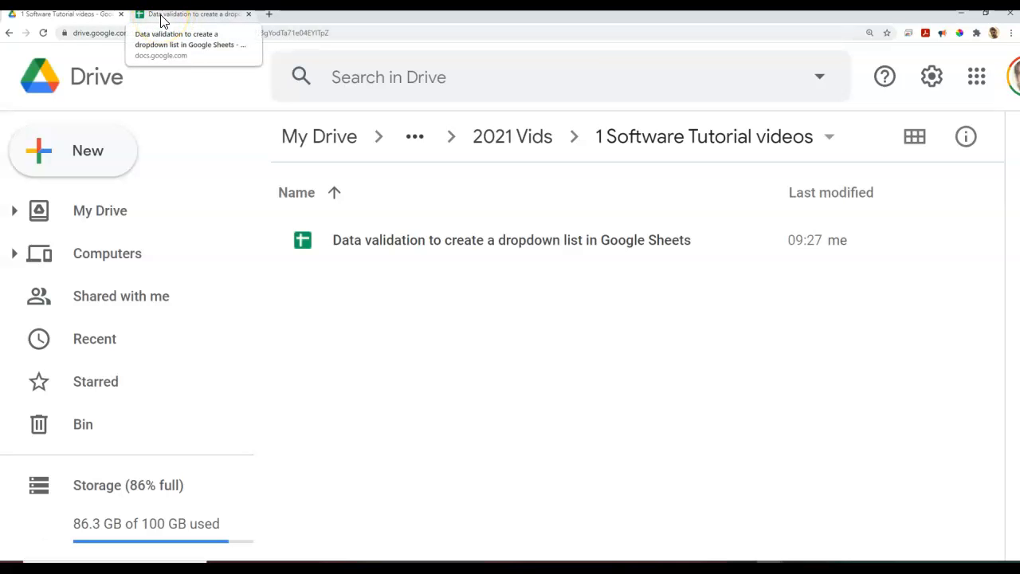
- Enter 'Select a sport' in A1 with Tennis, Football, Hockey below, and select A2:A4
{"action": "left_click", "coordinate": [194, 13]}
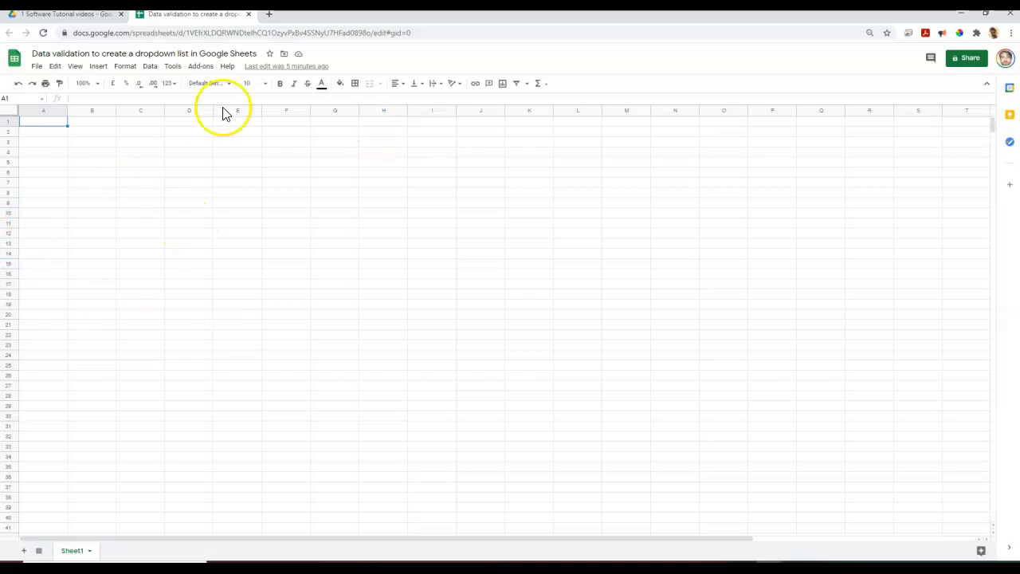
{"action": "mouse_move", "coordinate": [168, 206]}
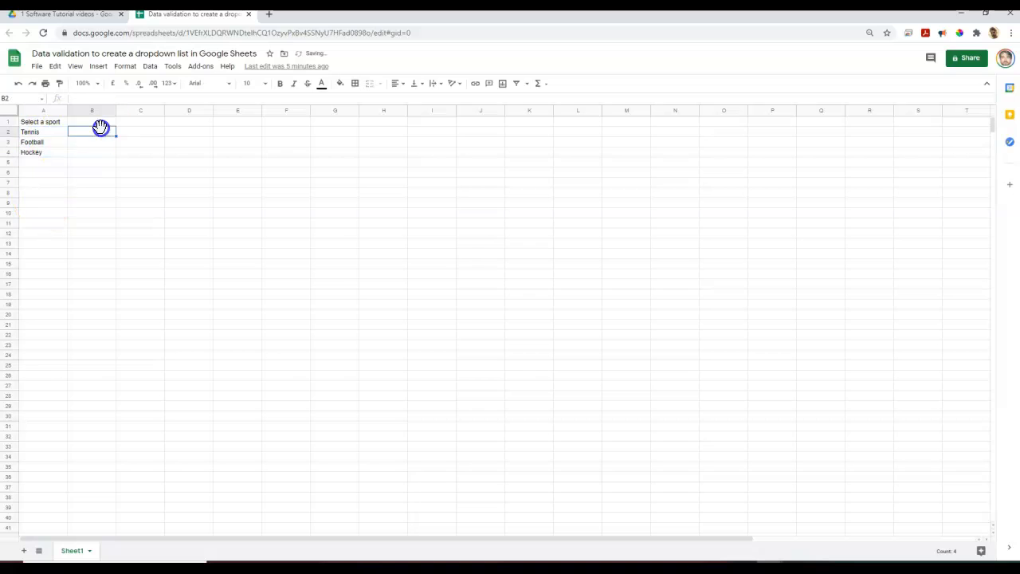
{"action": "left_click", "coordinate": [43, 122]}
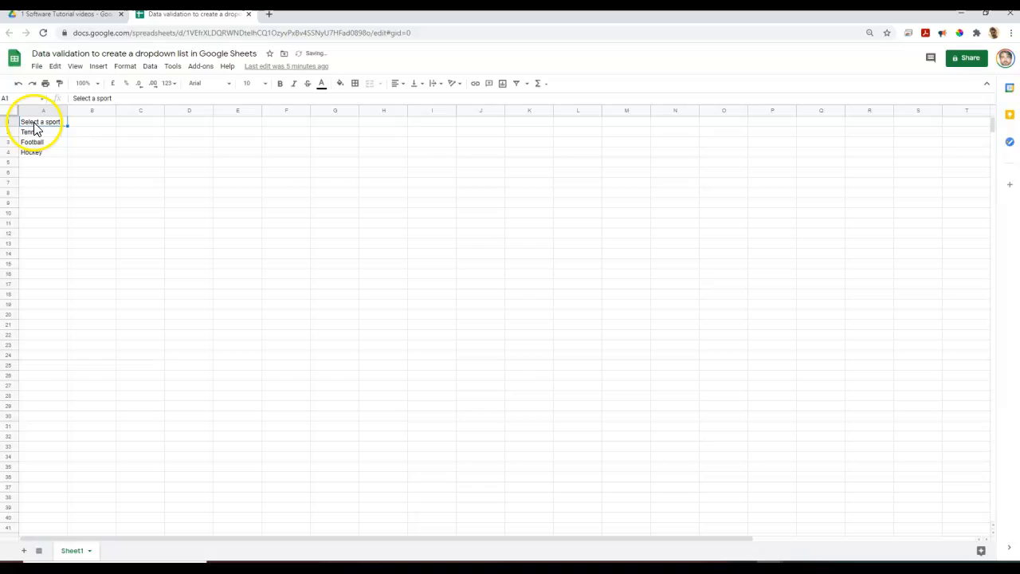
{"action": "left_click", "coordinate": [32, 131]}
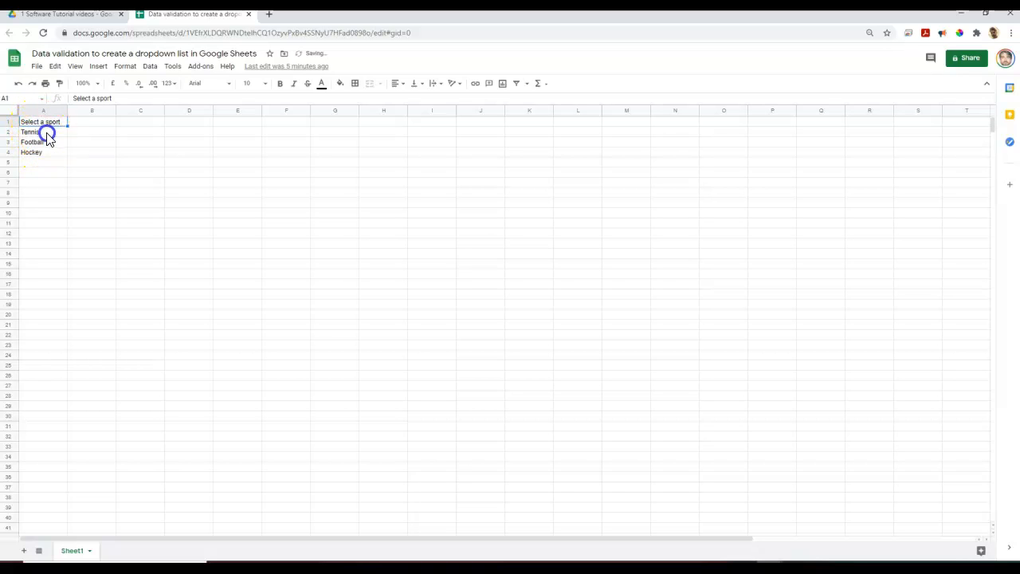
{"action": "left_click_drag", "start_coordinate": [43, 132], "coordinate": [43, 152]}
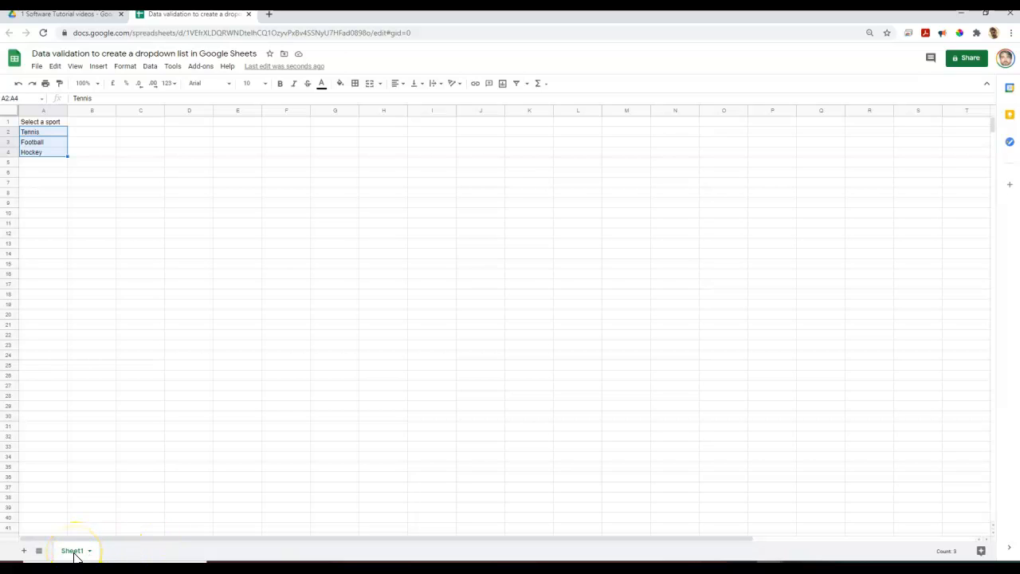
- Rename Sheet1 to 'Data' and add a new blank Sheet2
{"action": "double_click", "coordinate": [72, 550]}
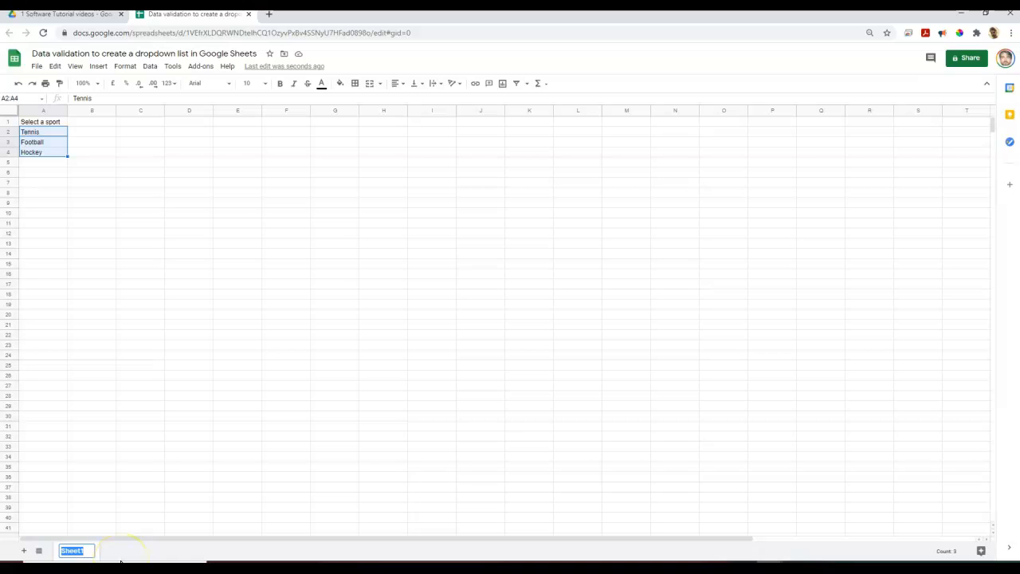
{"action": "type", "text": "Data"}
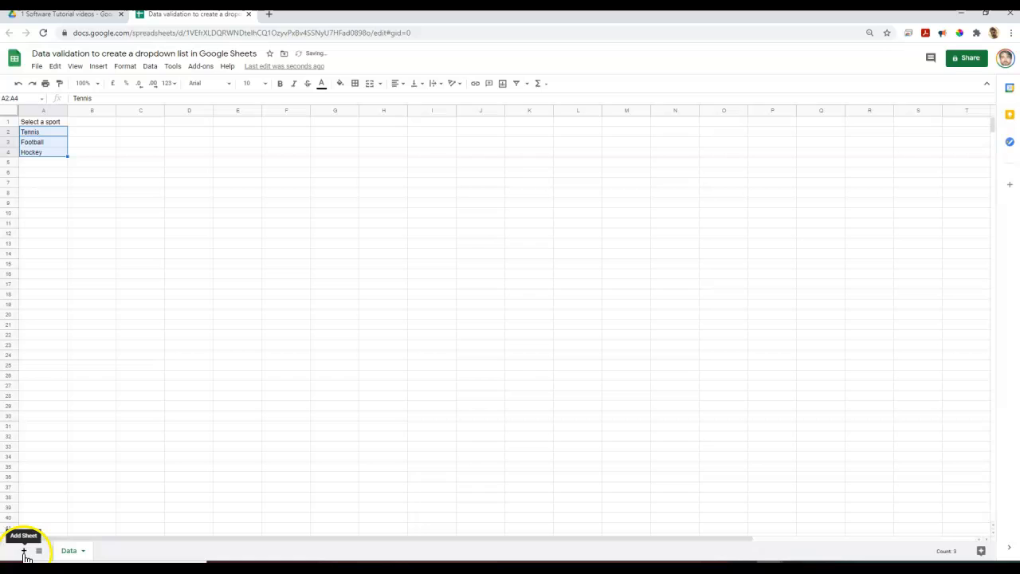
{"action": "left_click", "coordinate": [24, 550]}
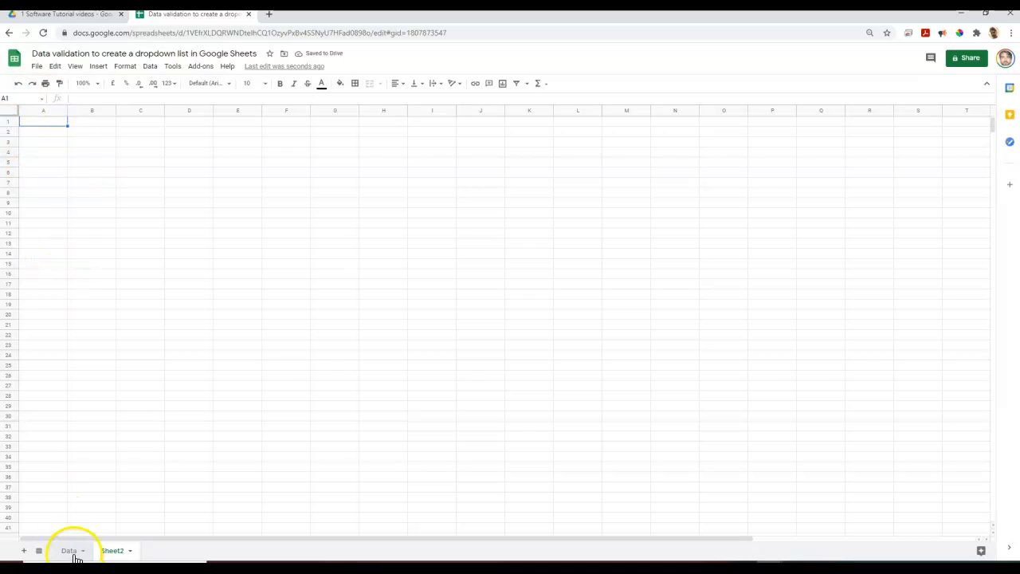
{"action": "left_click", "coordinate": [112, 550]}
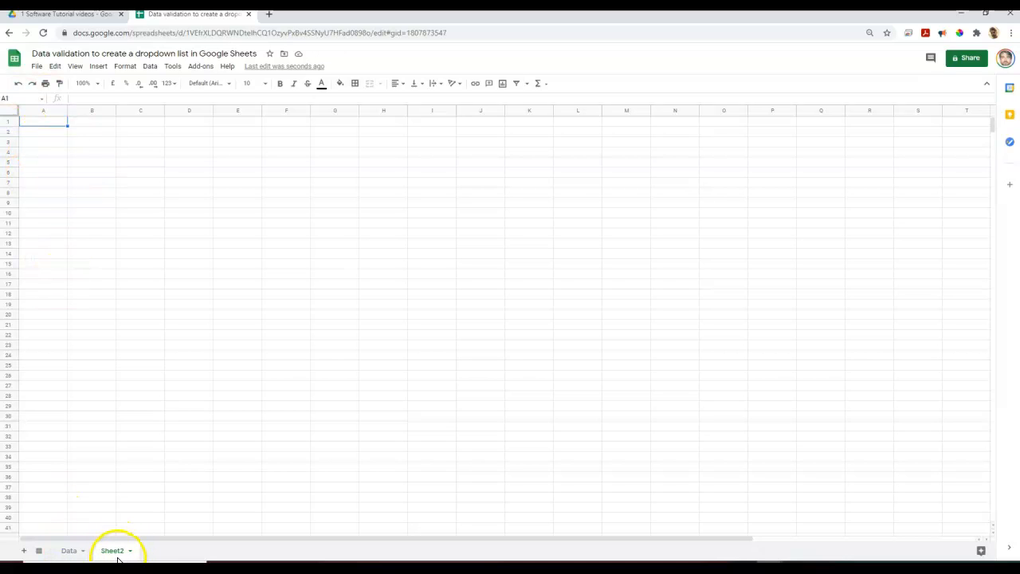
{"action": "left_click", "coordinate": [69, 550]}
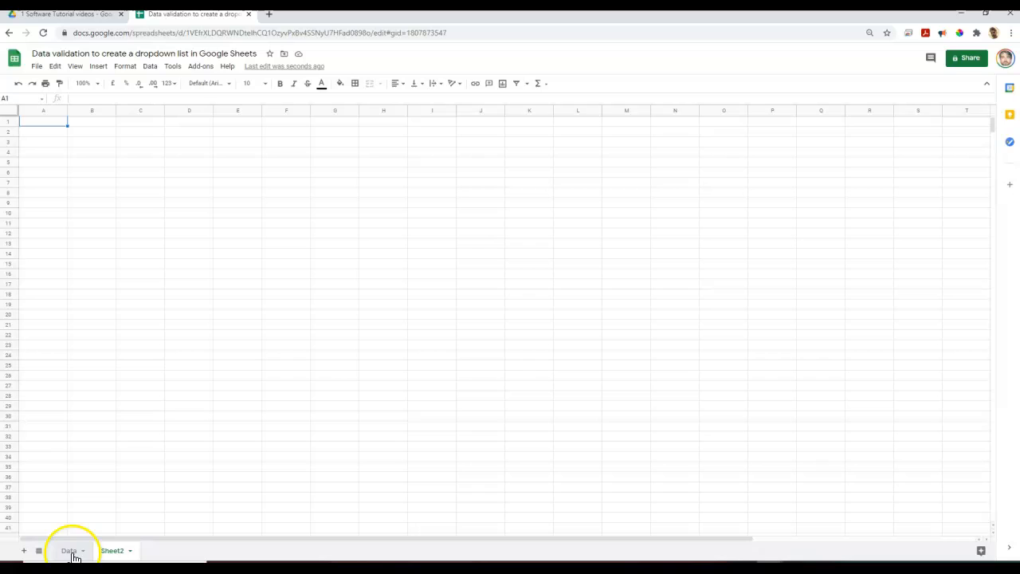
{"action": "left_click", "coordinate": [113, 550]}
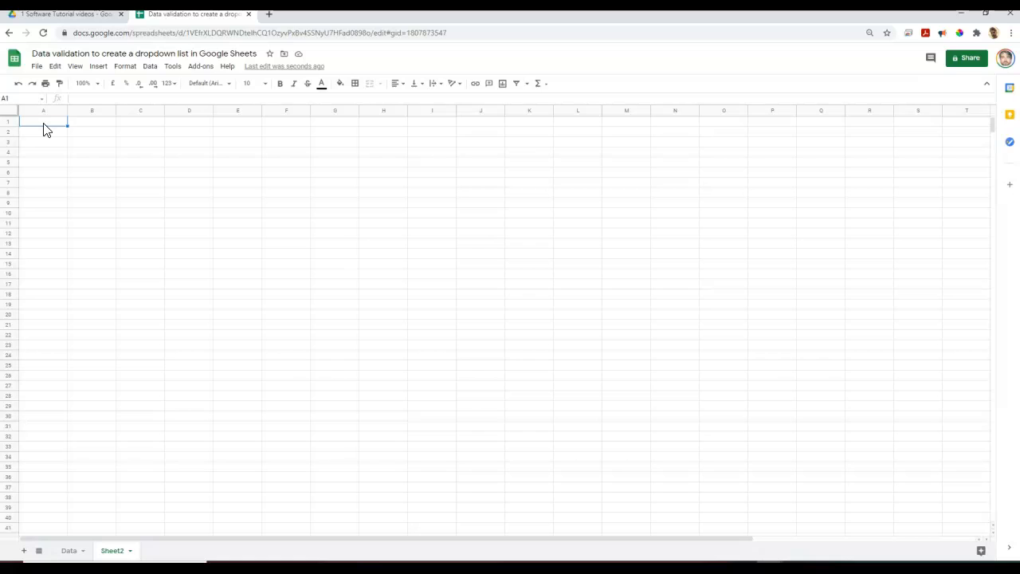
- Bring up Data validation for cell A1 on Sheet2
{"action": "right_click", "coordinate": [44, 127]}
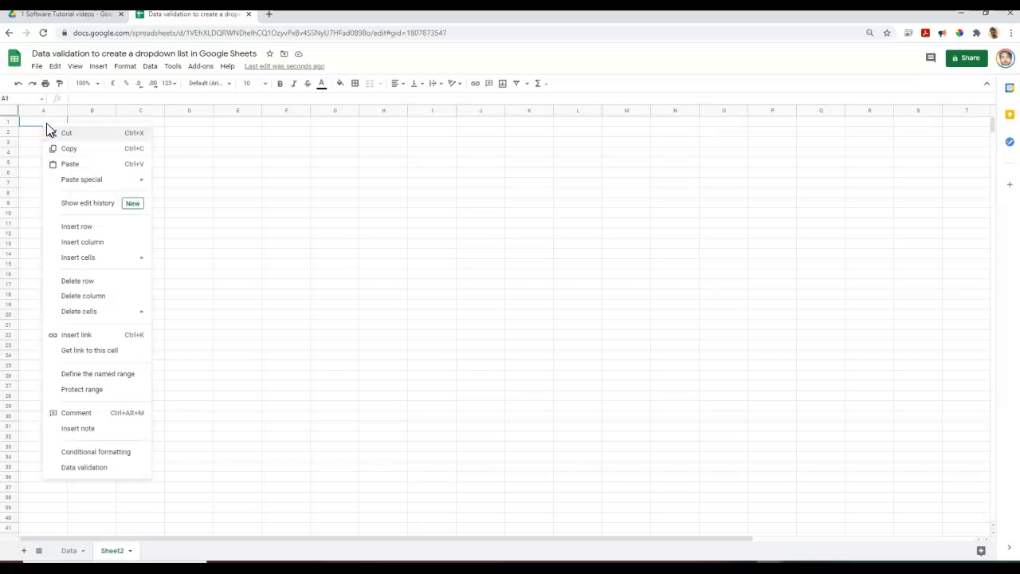
{"action": "mouse_move", "coordinate": [84, 467]}
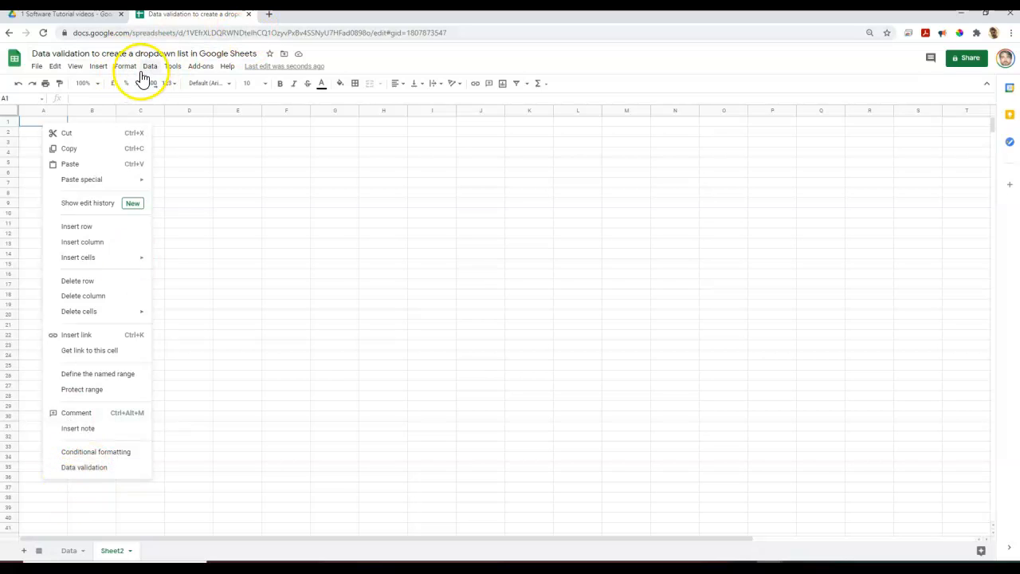
{"action": "left_click", "coordinate": [150, 65]}
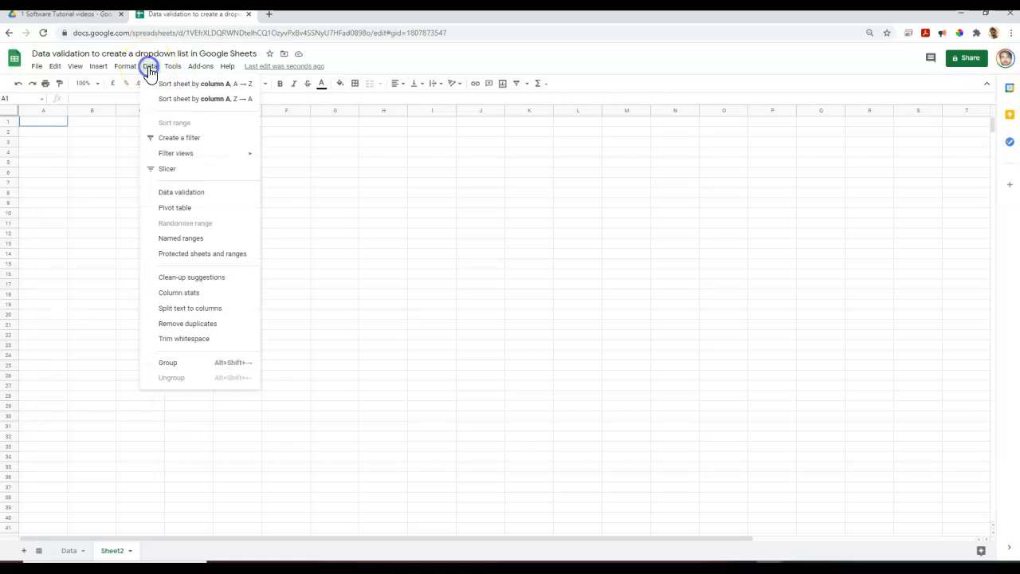
{"action": "mouse_move", "coordinate": [181, 192]}
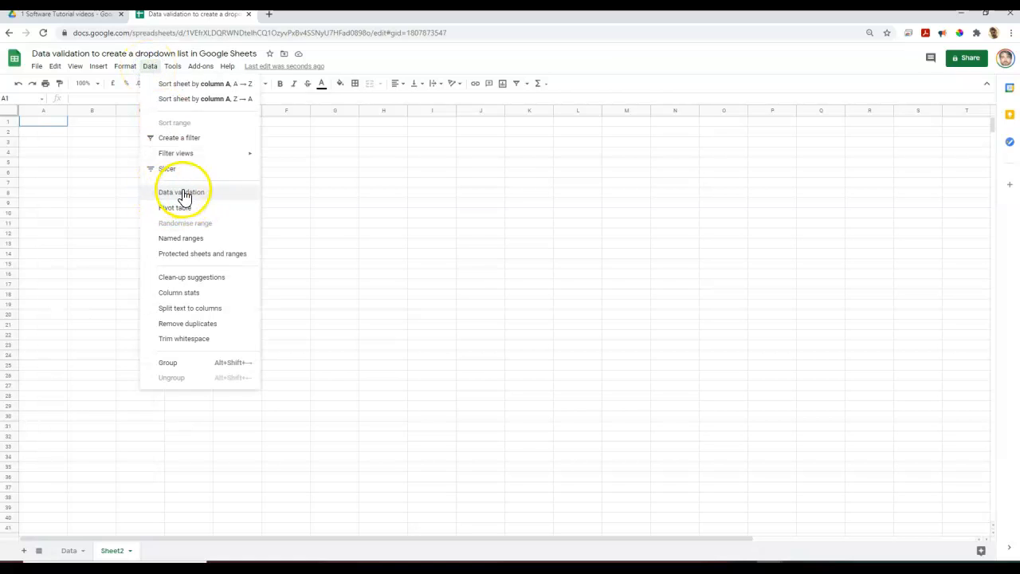
{"action": "left_click", "coordinate": [181, 191]}
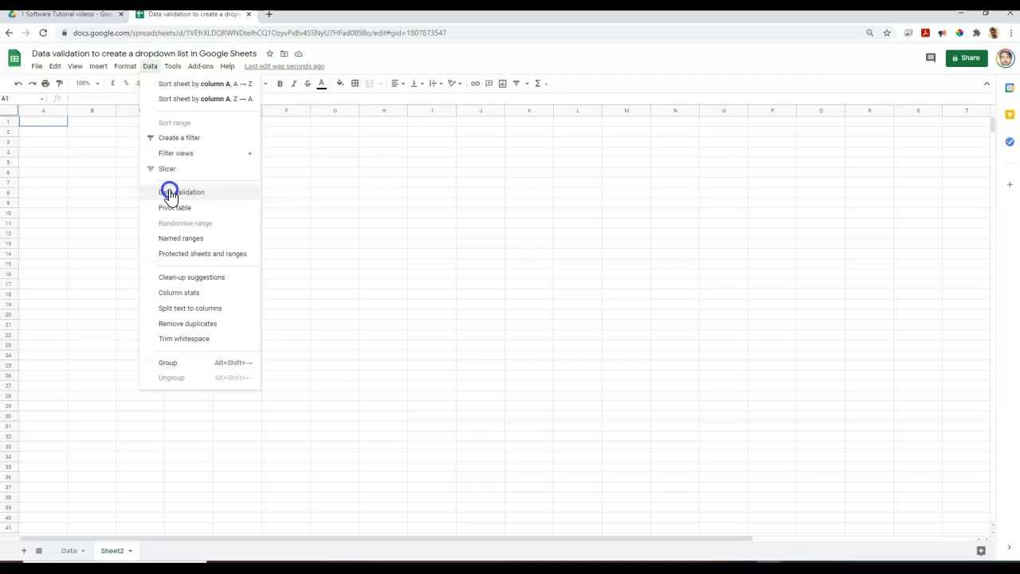
{"action": "left_click", "coordinate": [182, 192]}
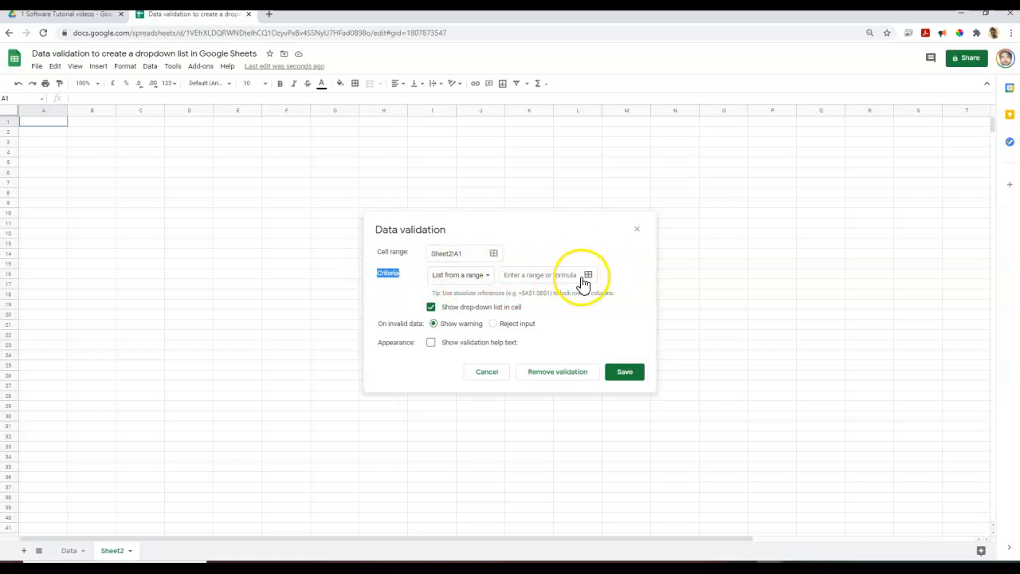
{"action": "mouse_move", "coordinate": [590, 287]}
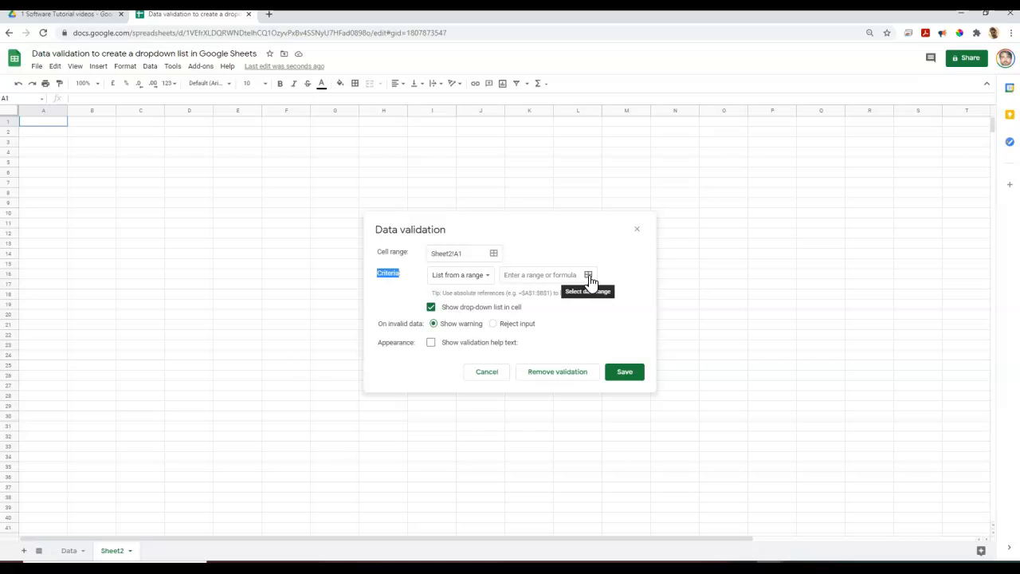
- Set the list-from-a-range criteria to Data!A1:A4
{"action": "left_click", "coordinate": [588, 275]}
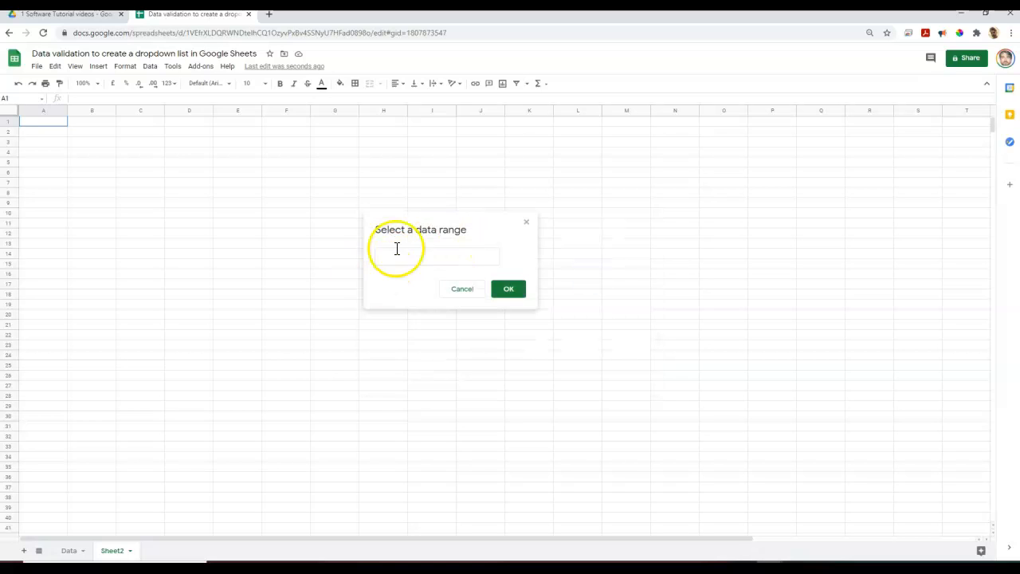
{"action": "mouse_move", "coordinate": [54, 420]}
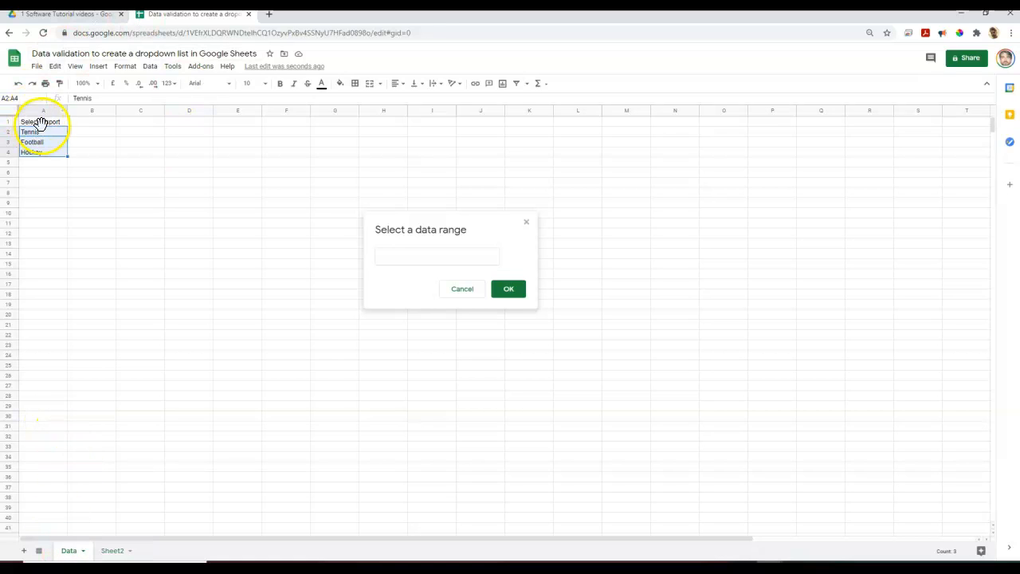
{"action": "left_click_drag", "start_coordinate": [43, 121], "coordinate": [43, 152]}
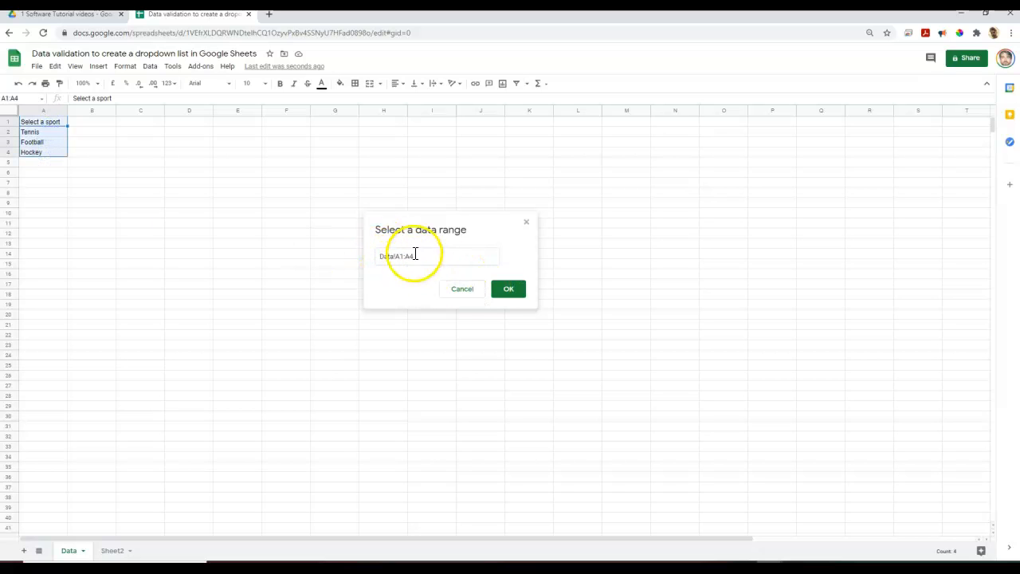
{"action": "mouse_move", "coordinate": [508, 288]}
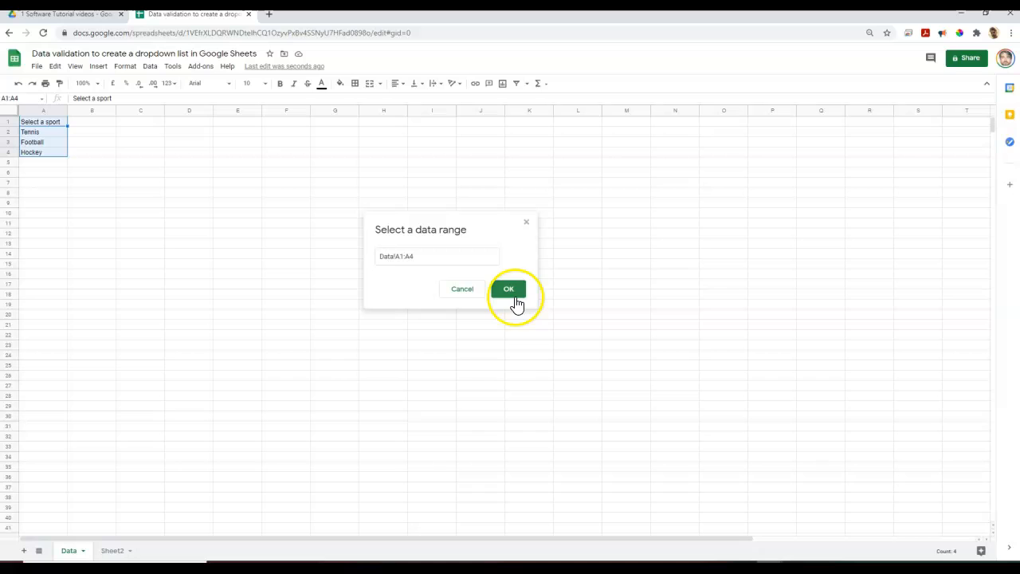
{"action": "left_click", "coordinate": [508, 288]}
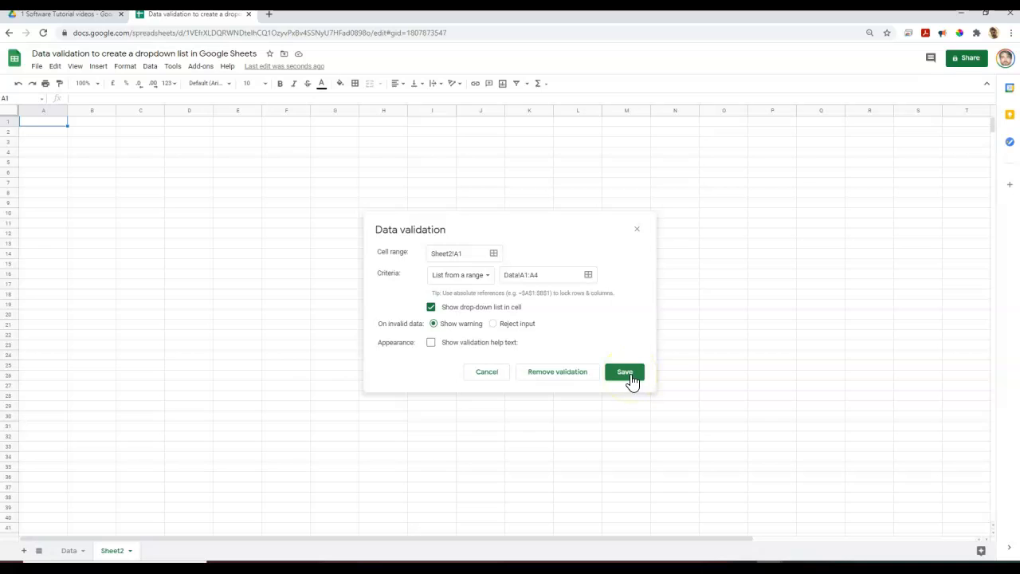
- Save the dropdown rule on A1, check the Data list, and return to Sheet2
{"action": "left_click", "coordinate": [625, 371]}
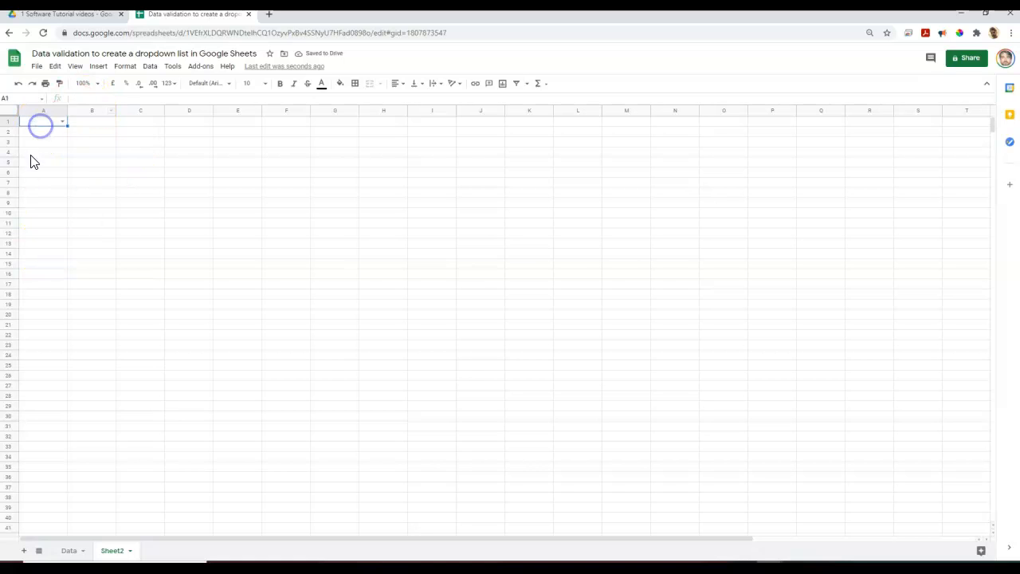
{"action": "left_click", "coordinate": [70, 550]}
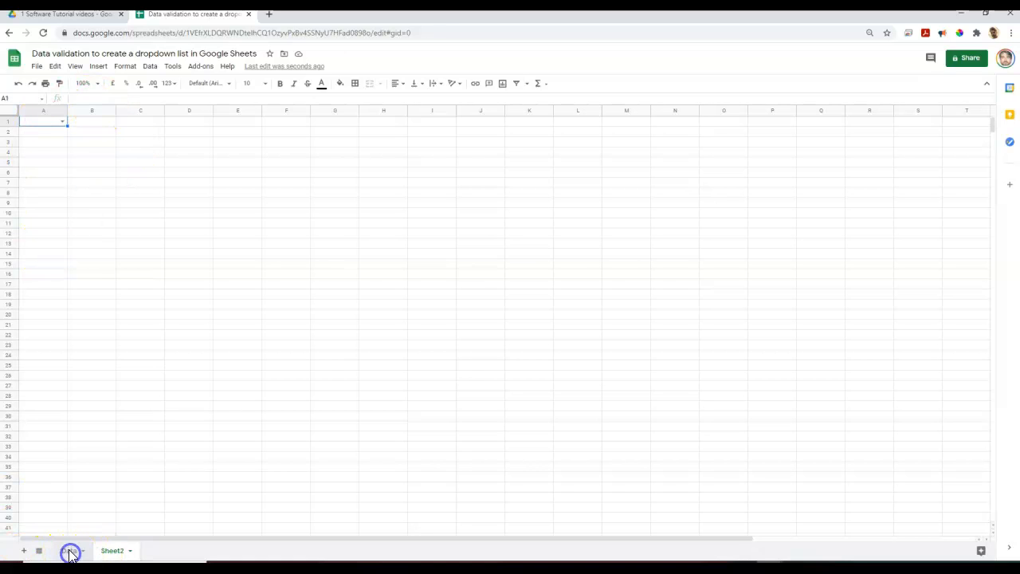
{"action": "left_click", "coordinate": [68, 550]}
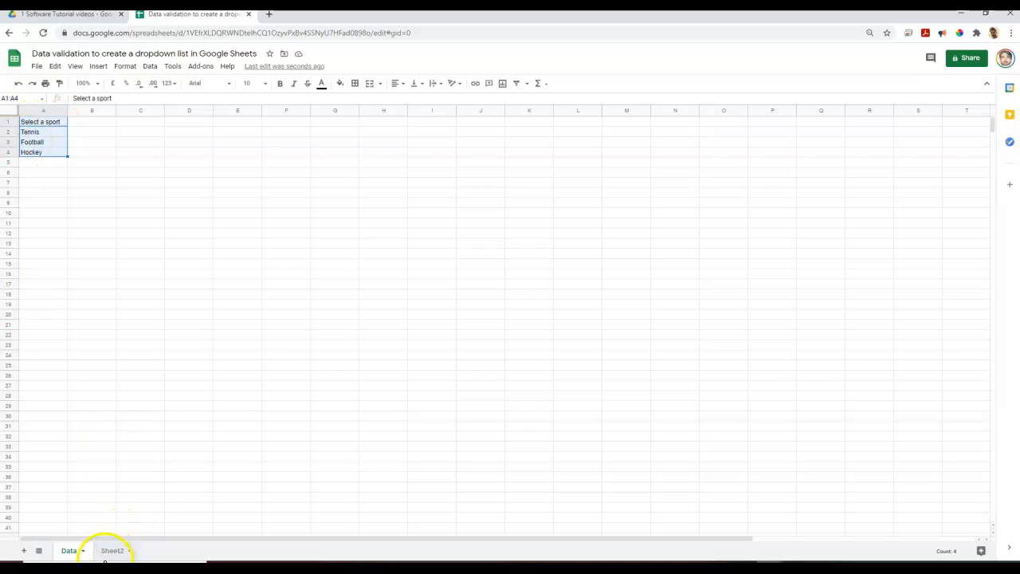
{"action": "left_click", "coordinate": [112, 550]}
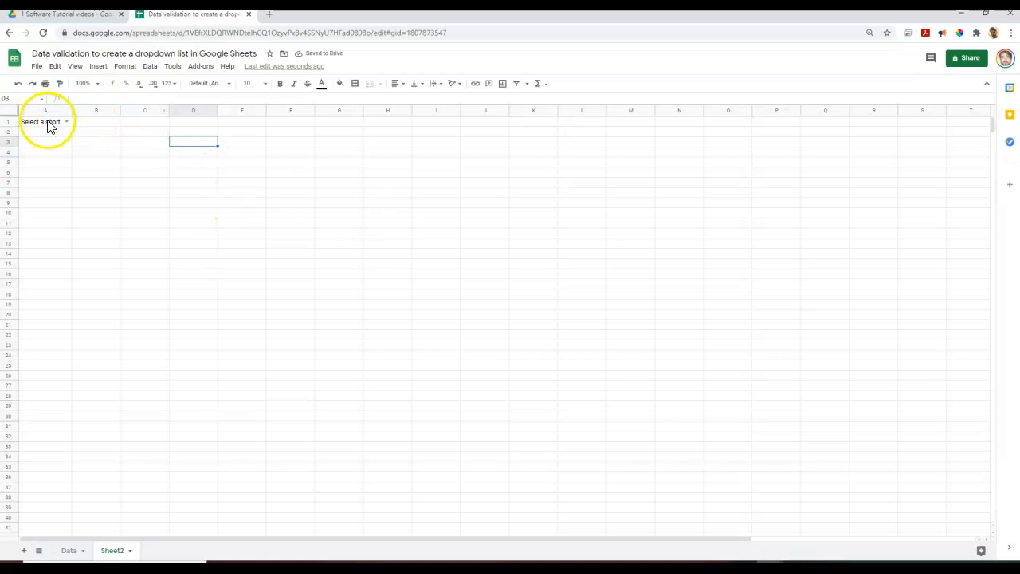
- Copy A1's dropdown into B3:B20 and choose Football in B5 and Tennis in B10
{"action": "left_click", "coordinate": [46, 121]}
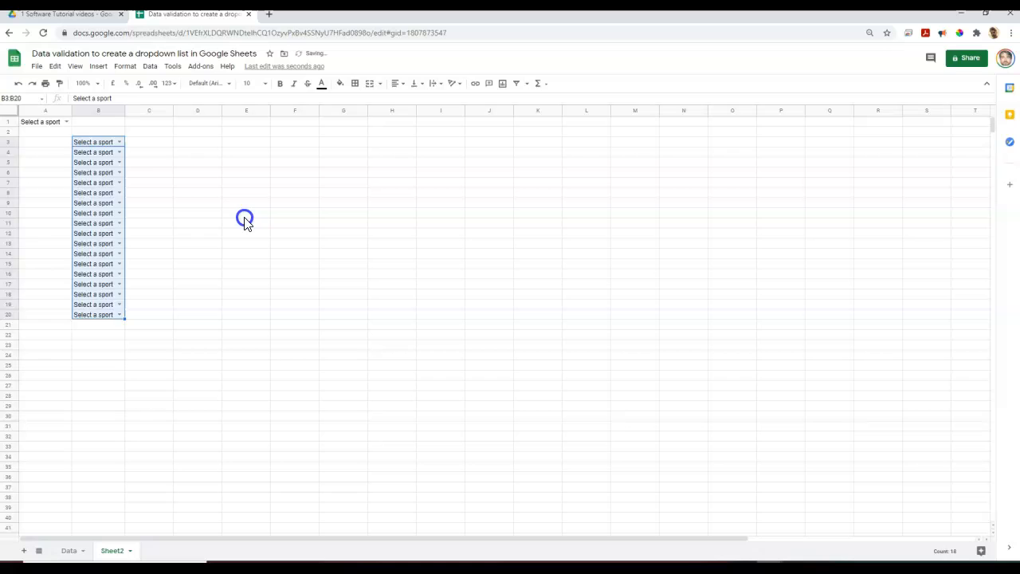
{"action": "left_click", "coordinate": [119, 161]}
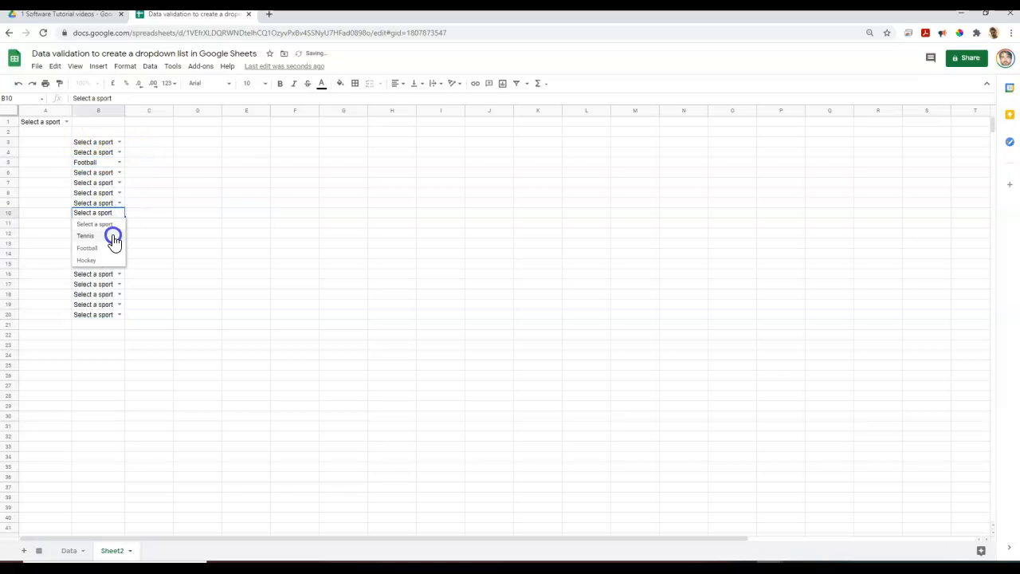
{"action": "left_click", "coordinate": [84, 235]}
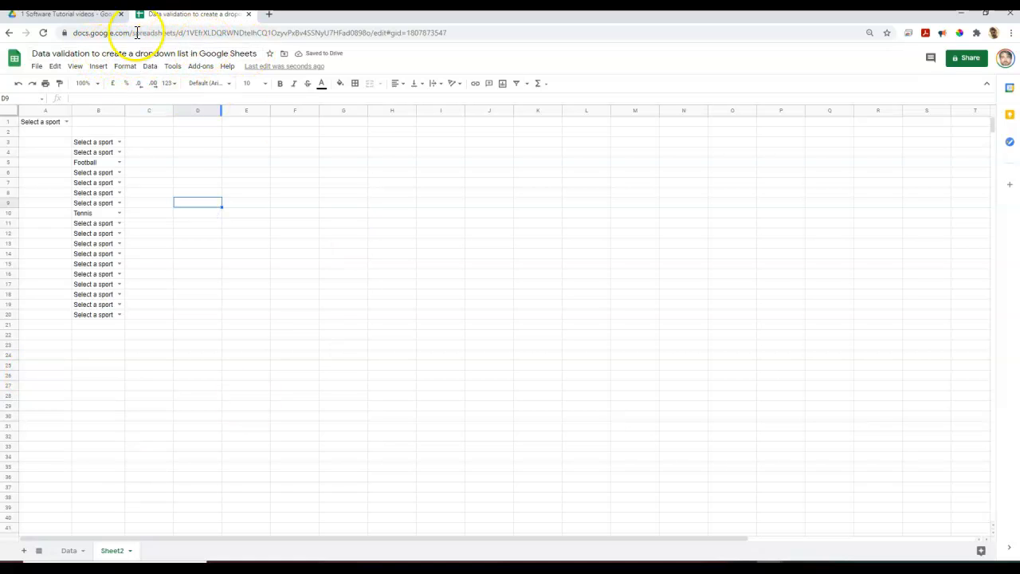
{"action": "mouse_move", "coordinate": [142, 410]}
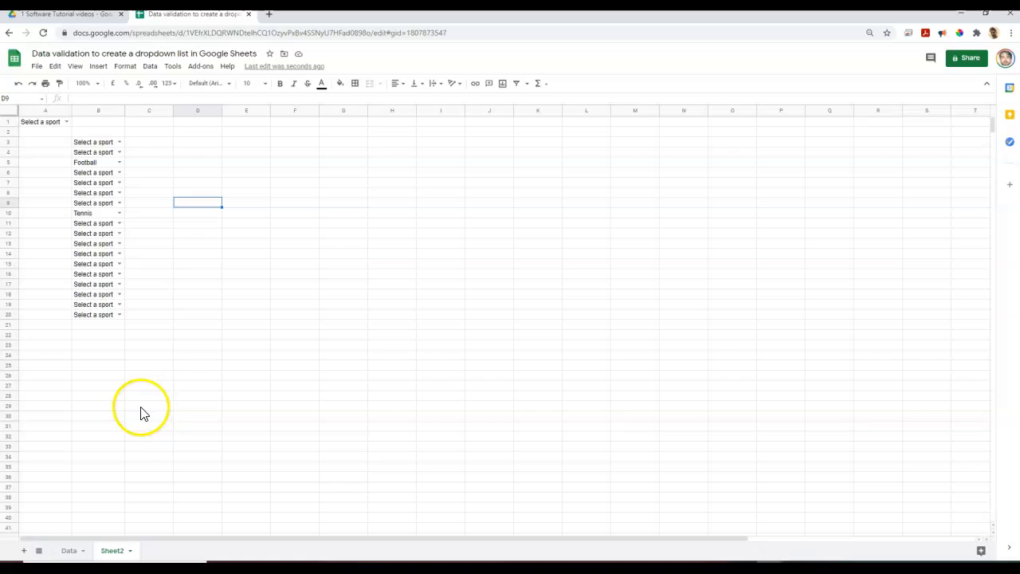